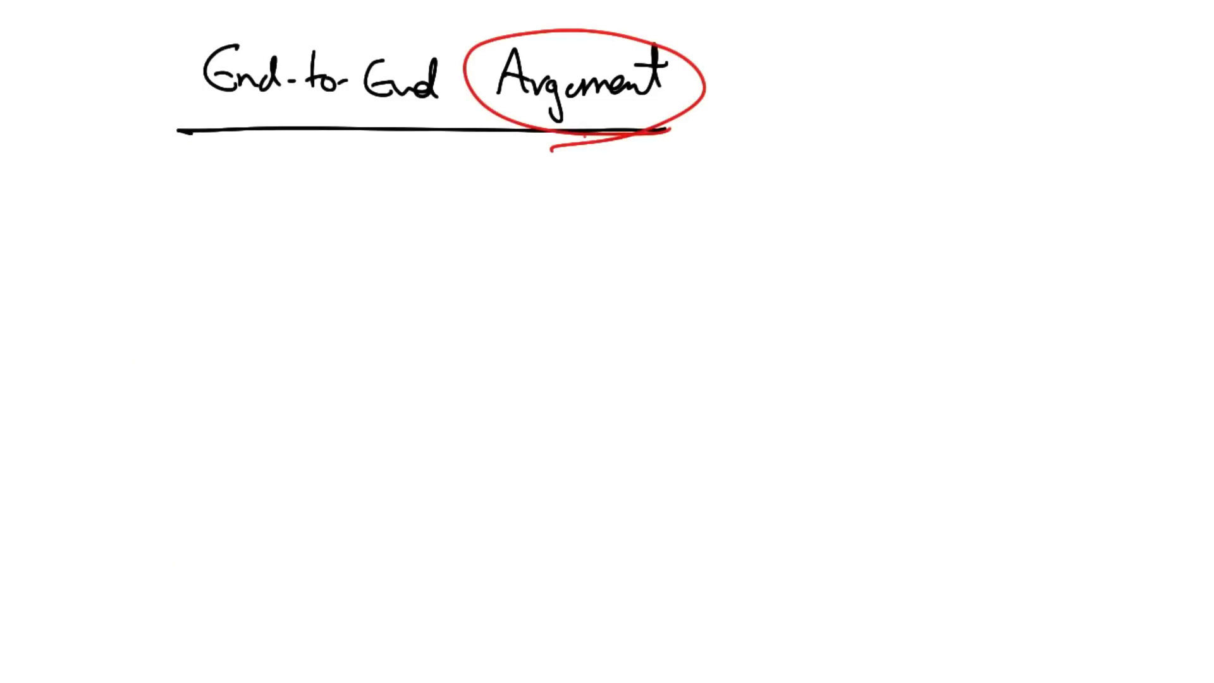
type("Violations:")
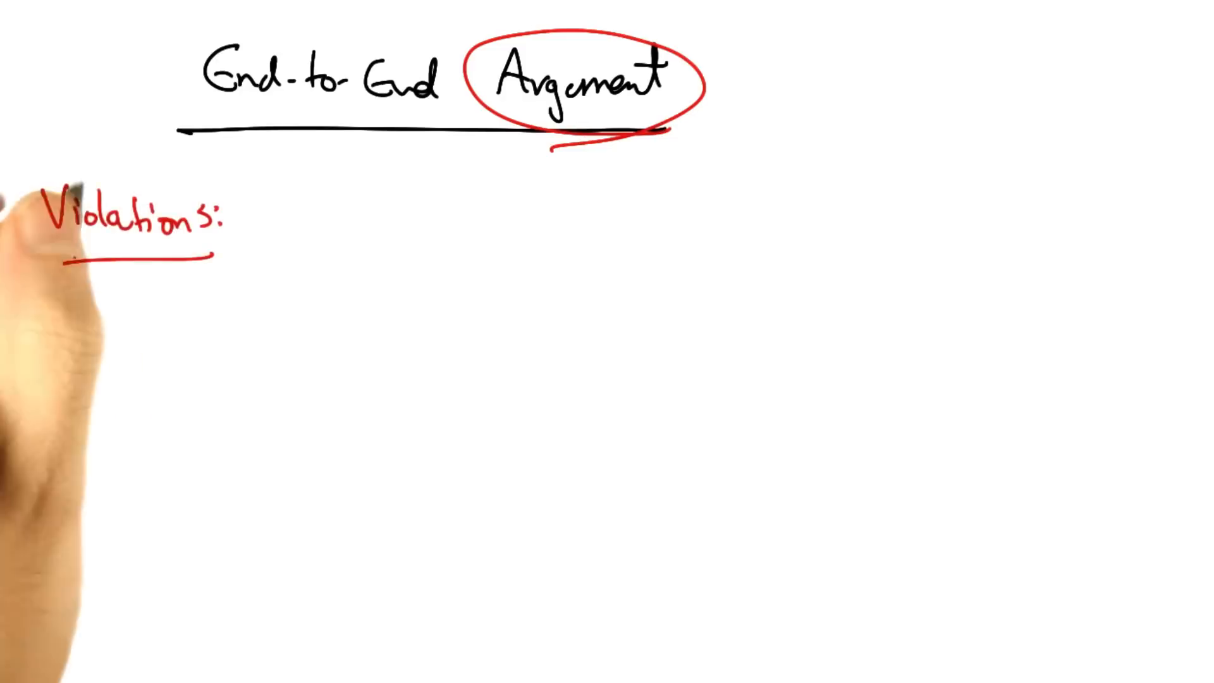
type("- NAT")
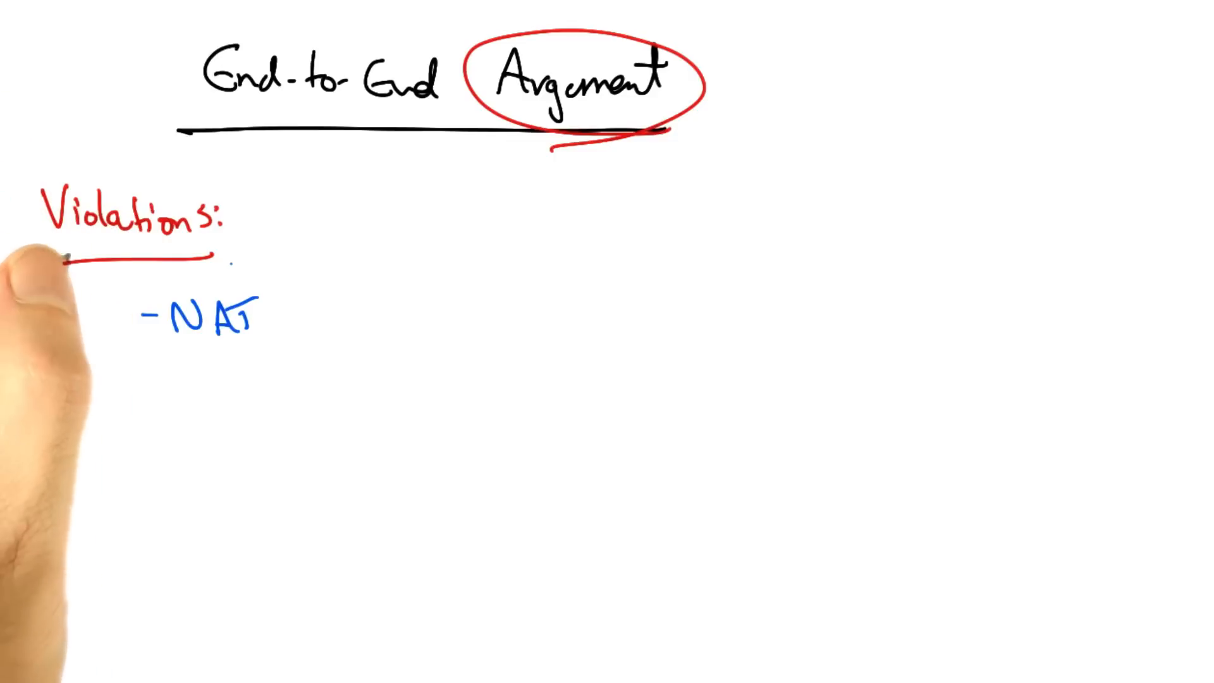
type("VPN tunnels")
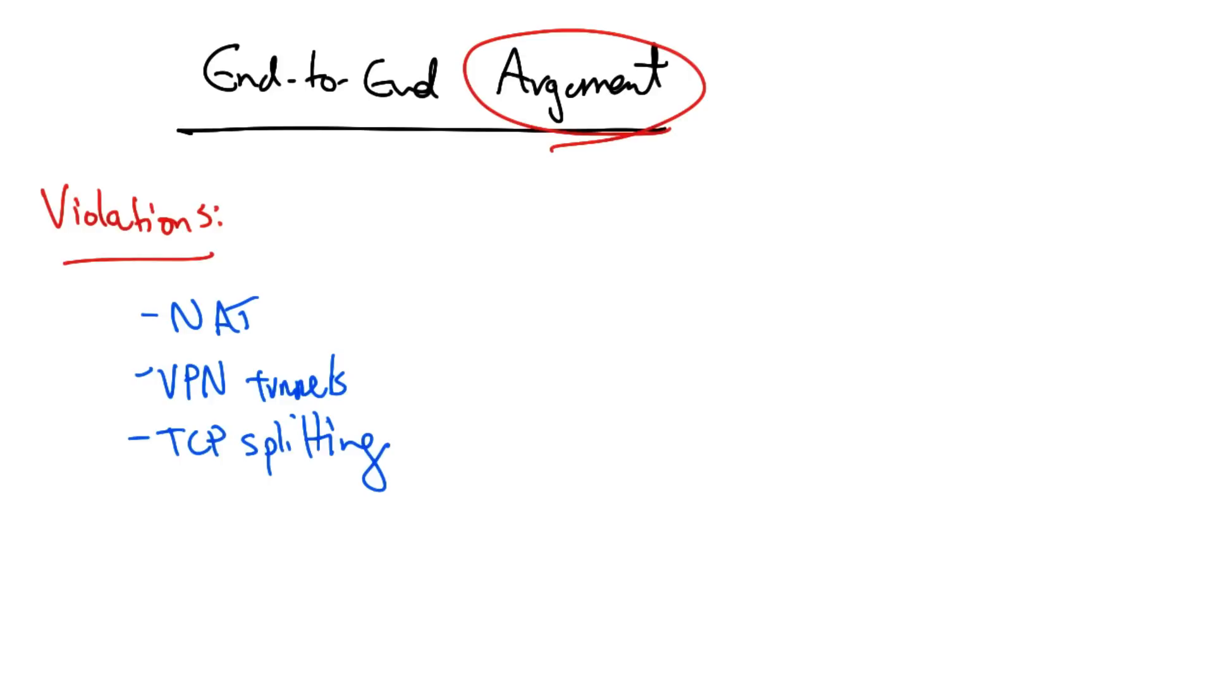
type("-Spam -> What about")
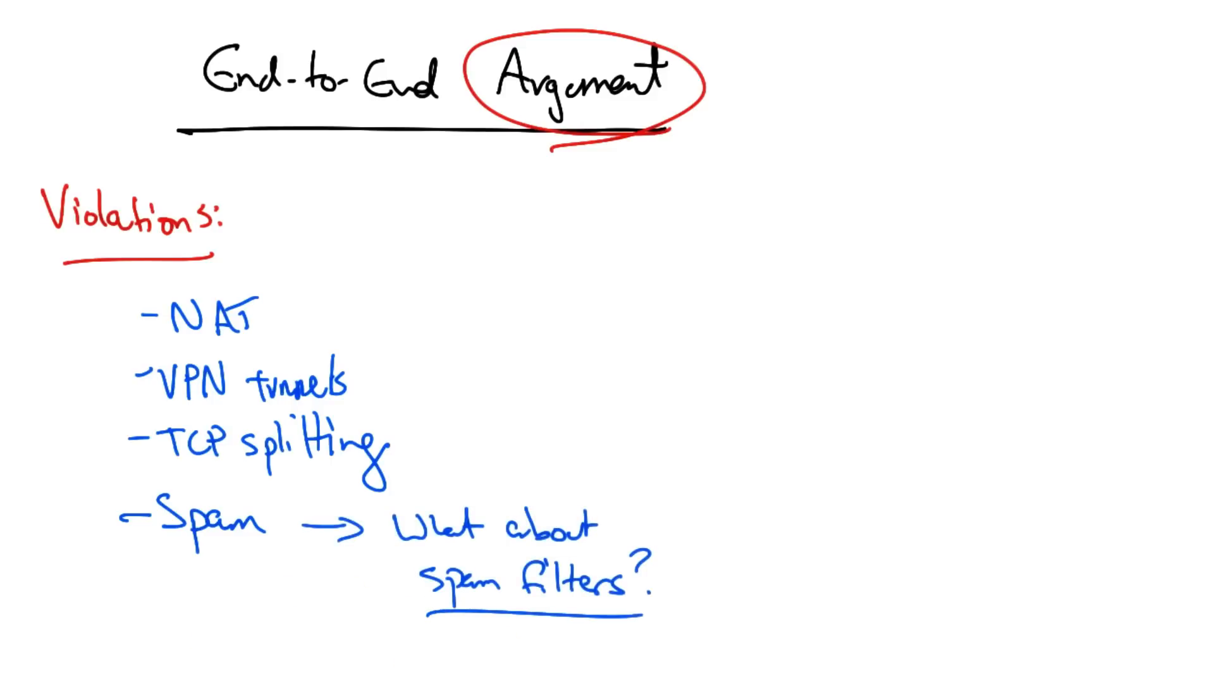
type("- P2P systems")
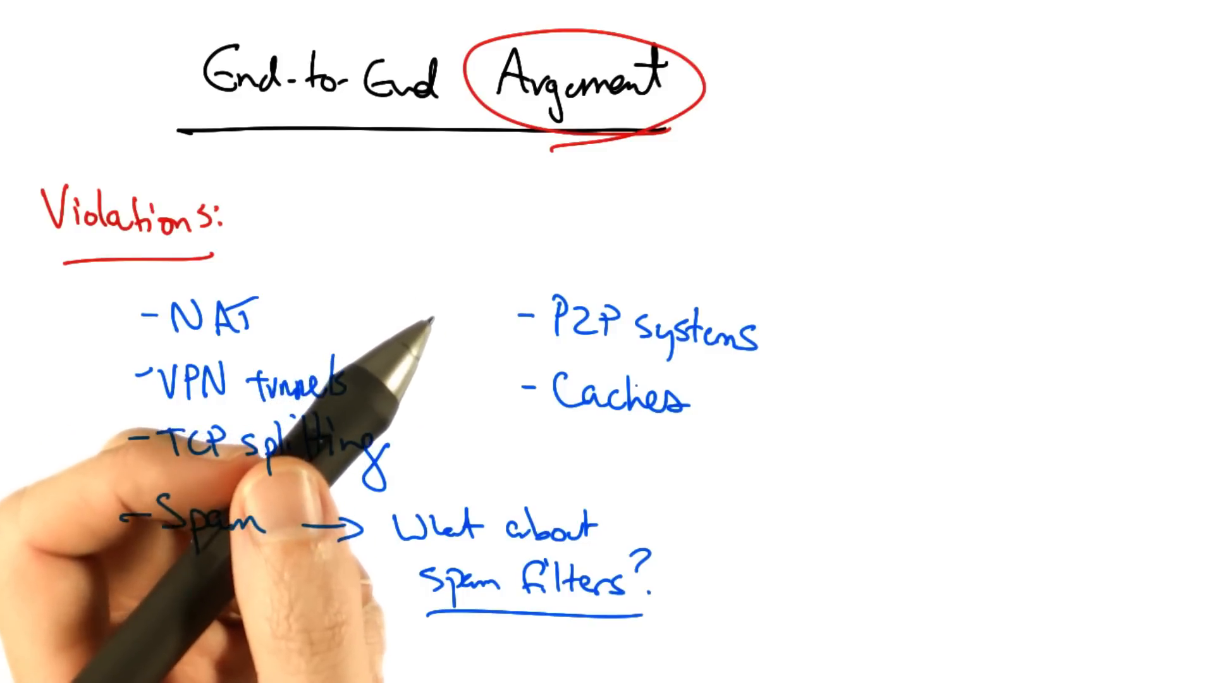
type("Questions: - What's in/out?")
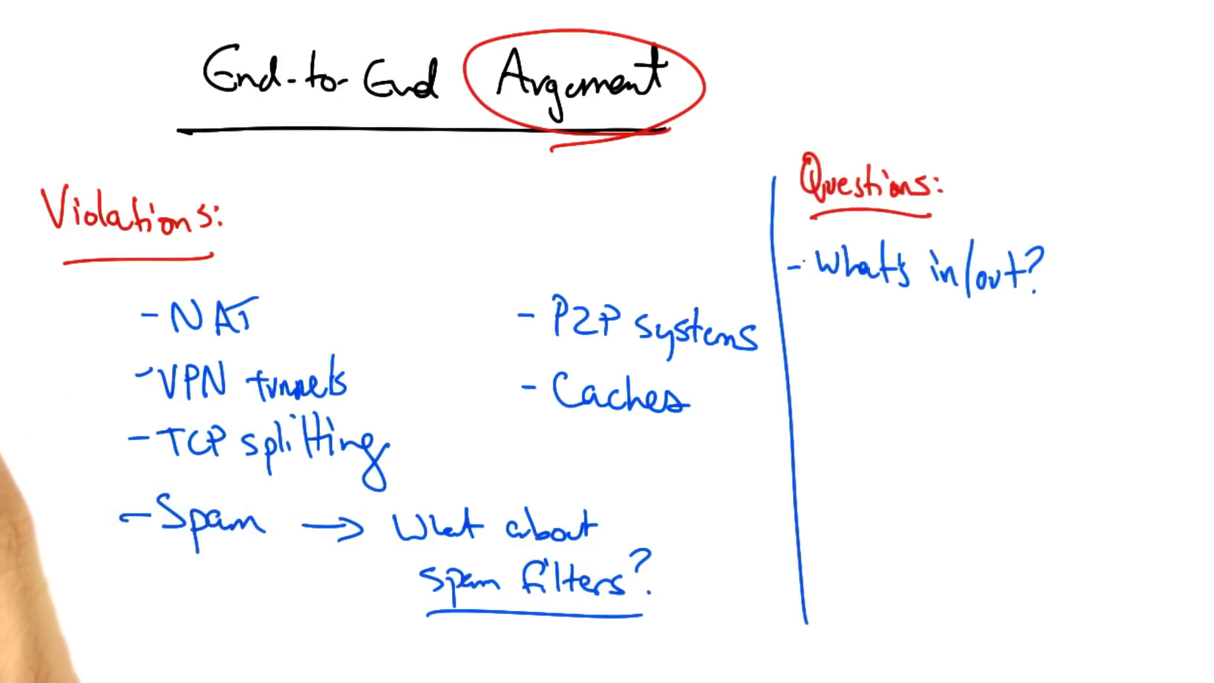